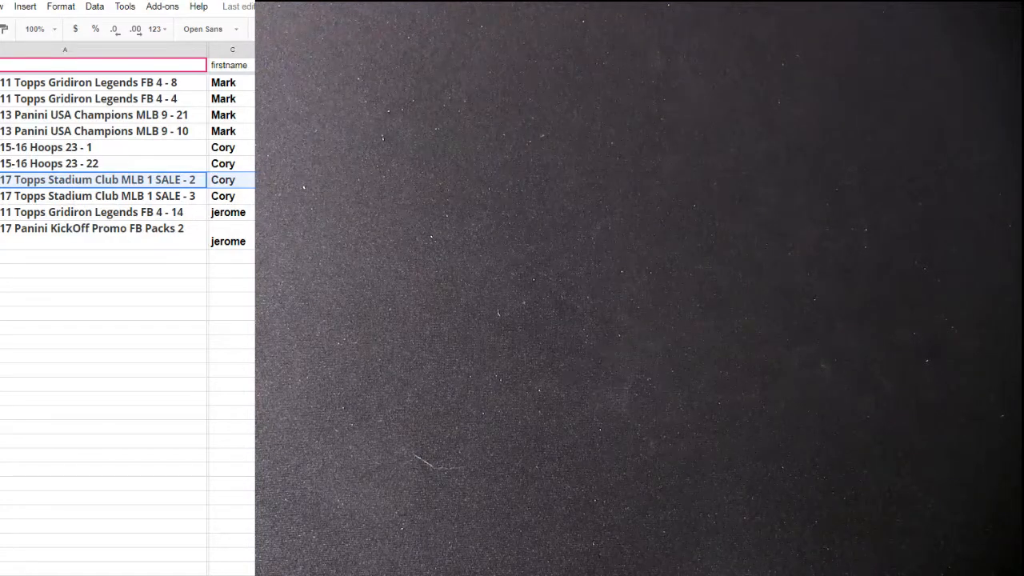
type("13-14 SP Authentic BK 115 - 20")
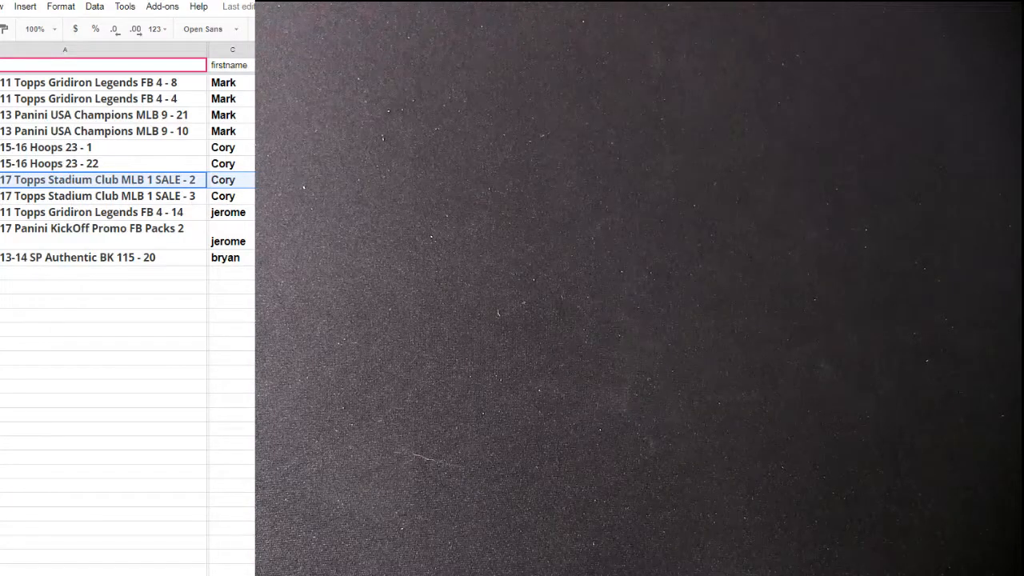